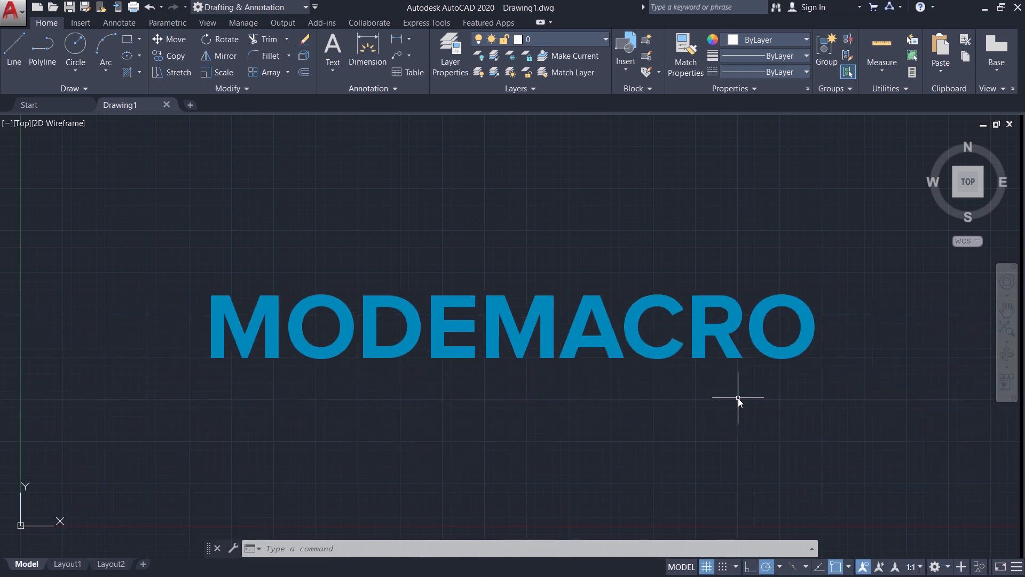
- Start the MODEMACRO system variable so it prompts for a new status-bar message
text(M)
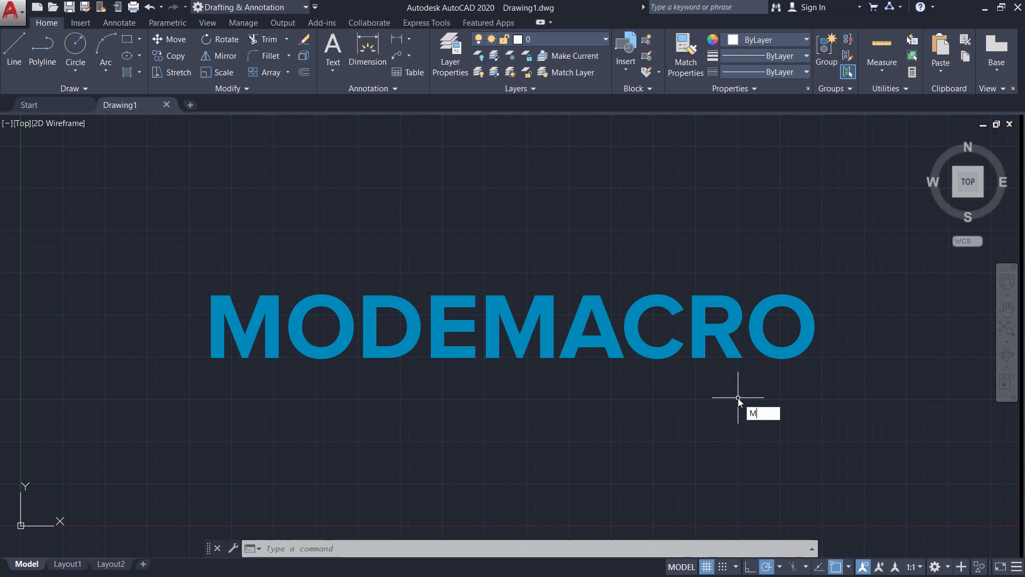
text(ODEMACRO)
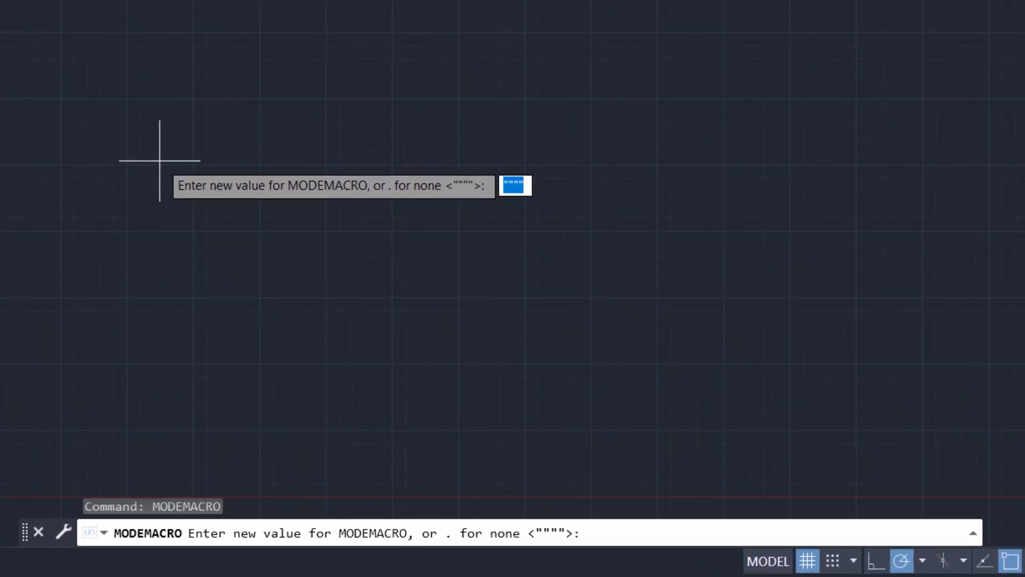
- Enter the message "Visit SabeerCAD , Where CAD training is made easy !" as the MODEMACRO value
text(Visit Sab)
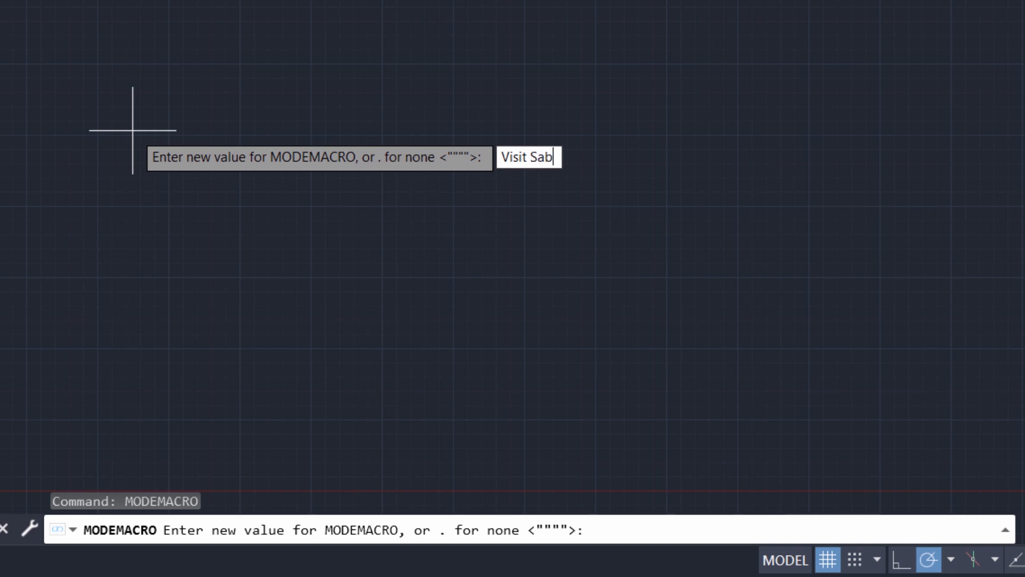
text(eerCAD)
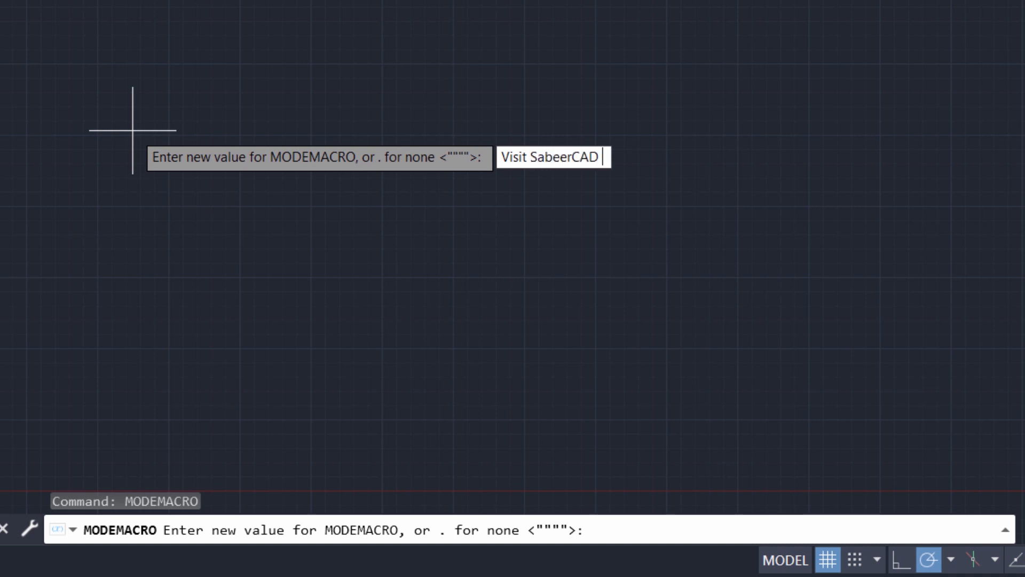
text(, W)
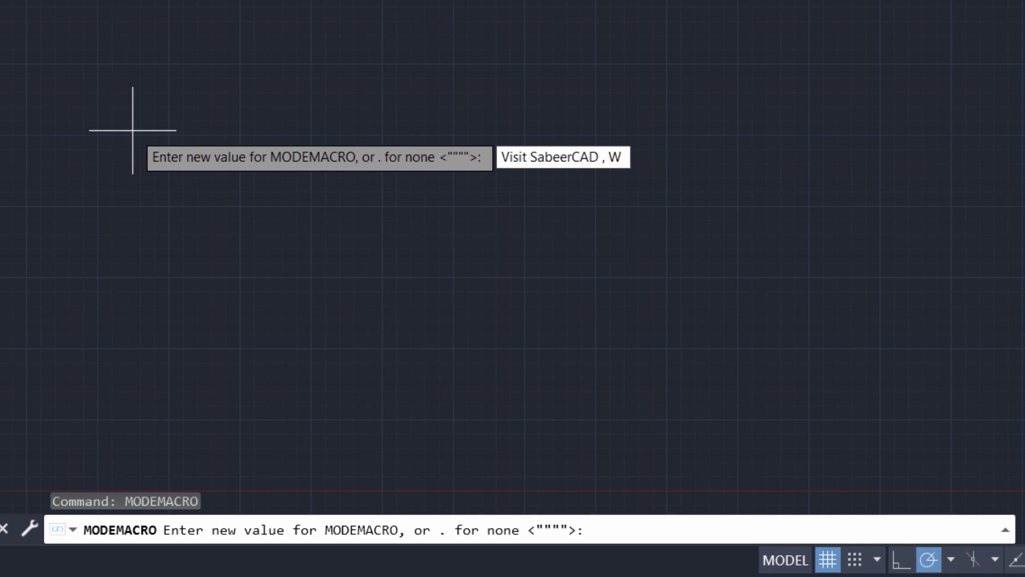
text(here)
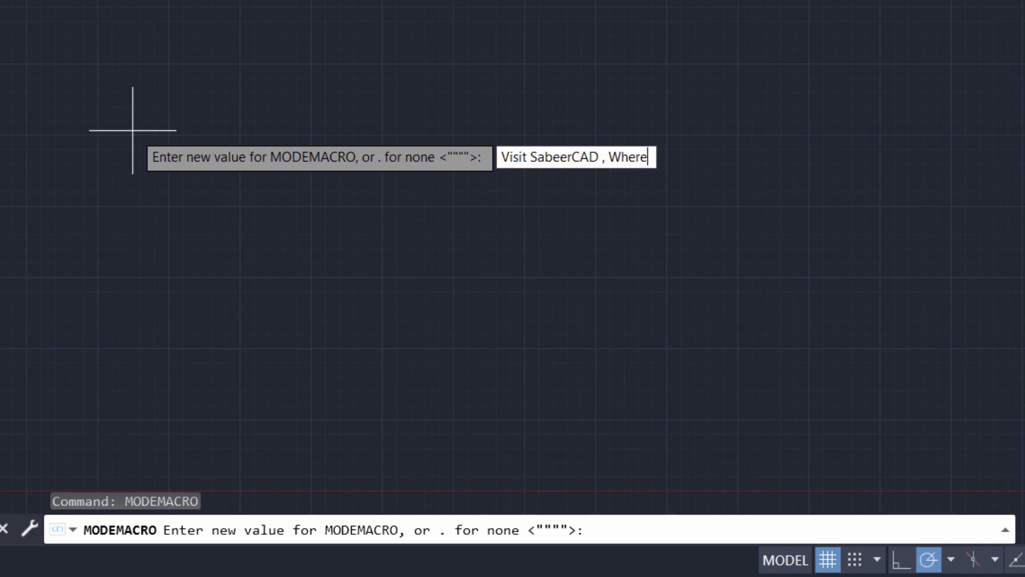
text(CAD tra)
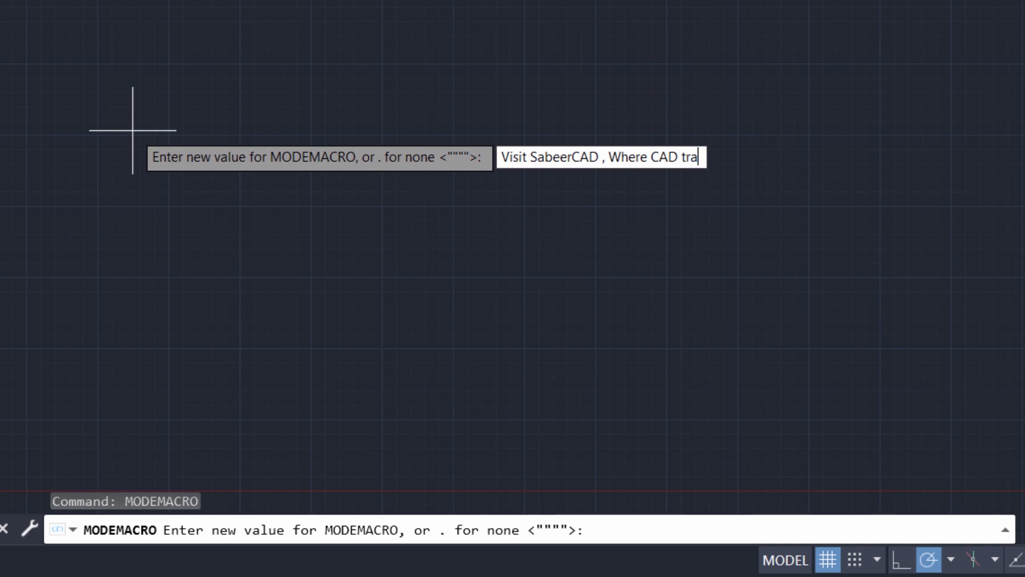
text(ining is)
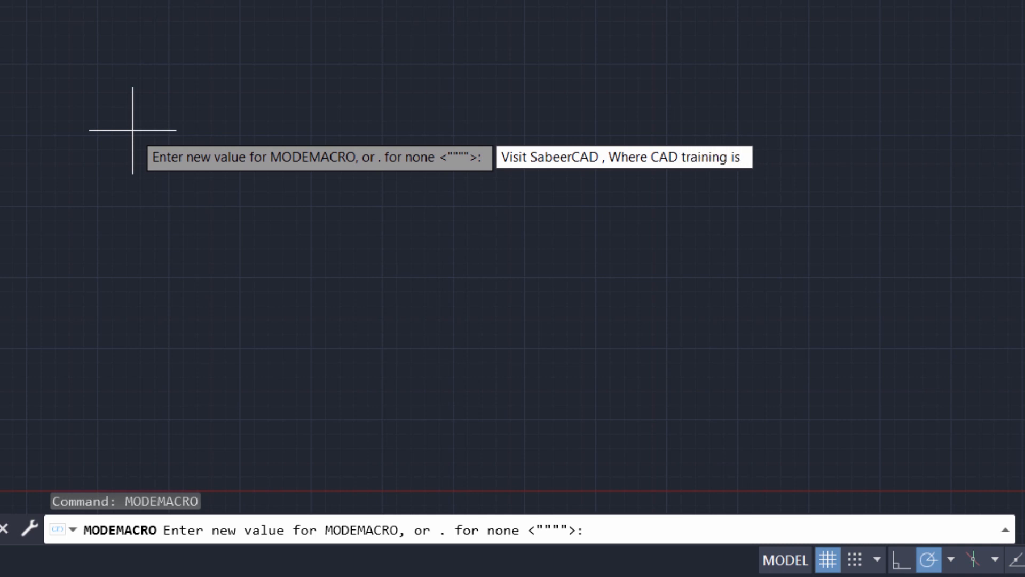
text(made)
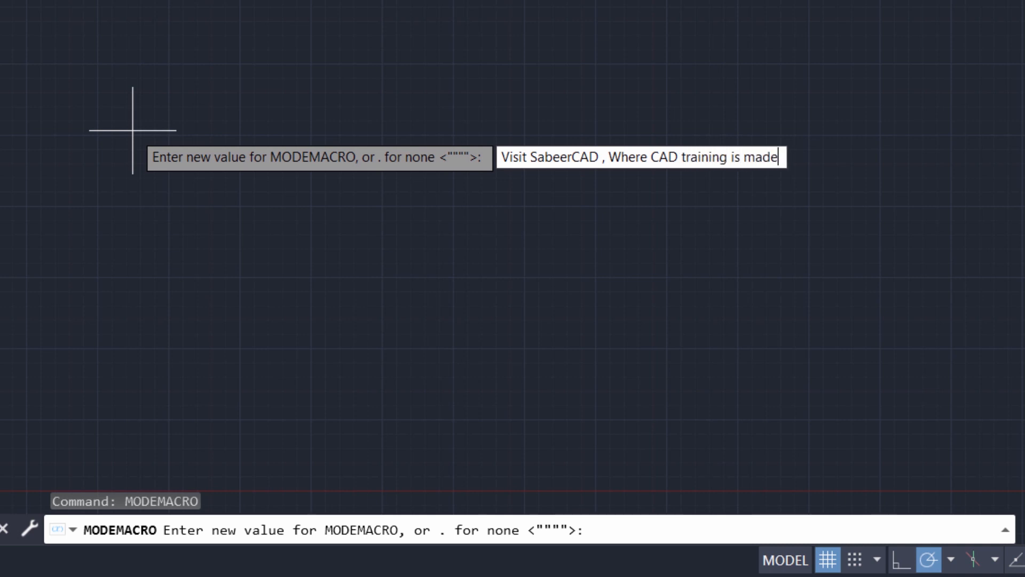
text(easy !)
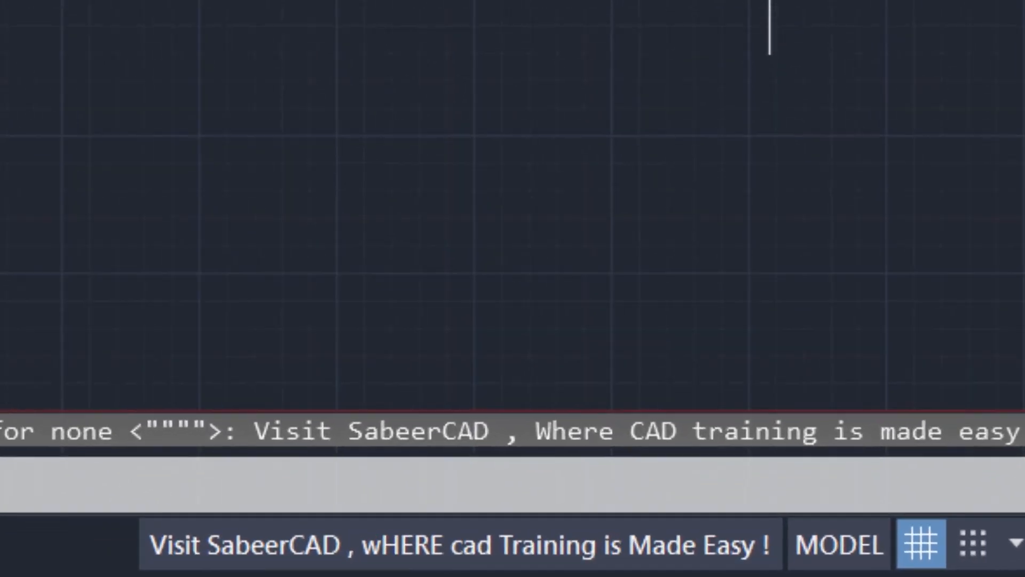
mouse_move(347, 89)
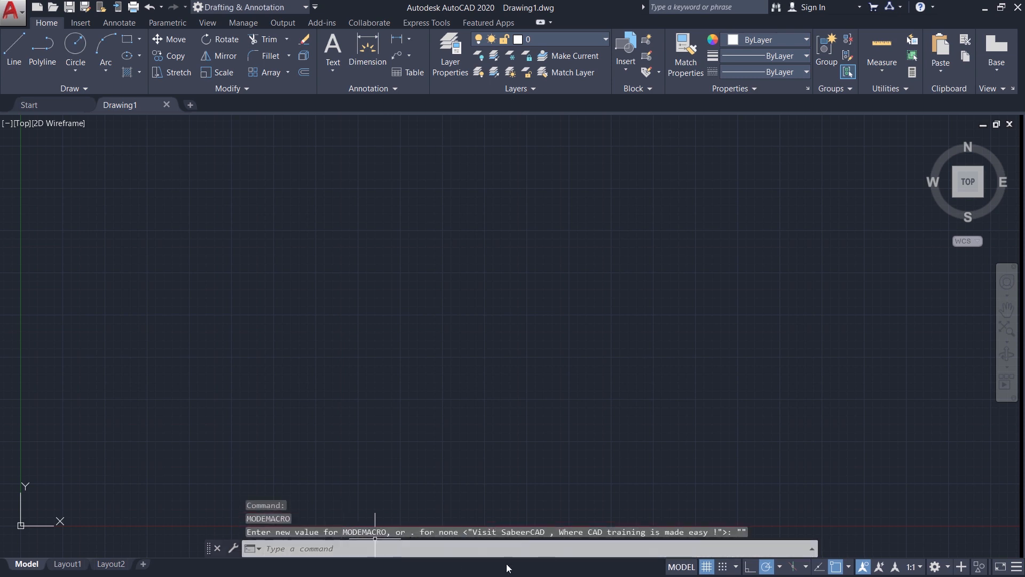
mouse_move(636, 292)
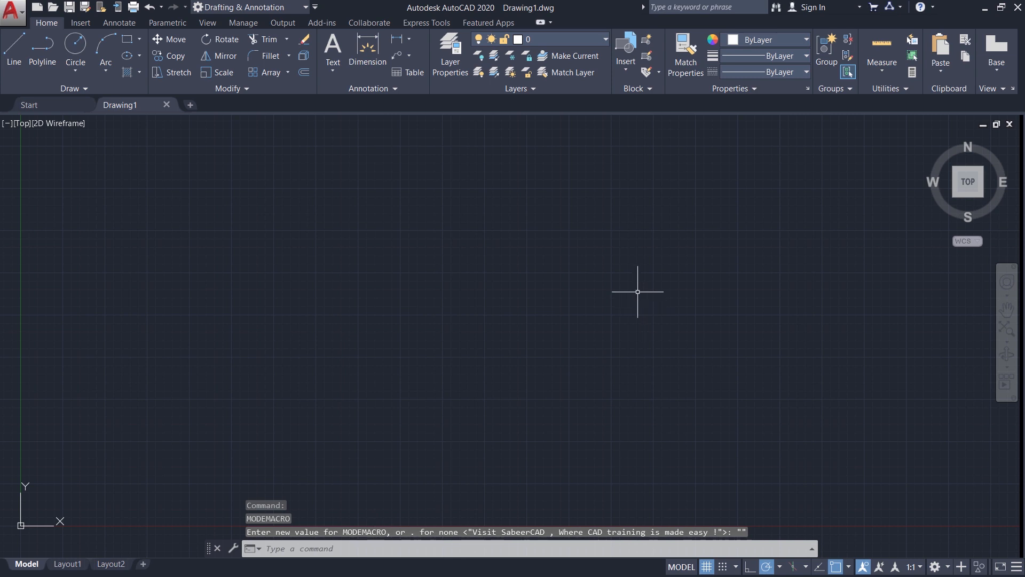
- Confirm the cleared MODEMACRO value, leaving an empty command prompt with no status-bar message
key(Return)
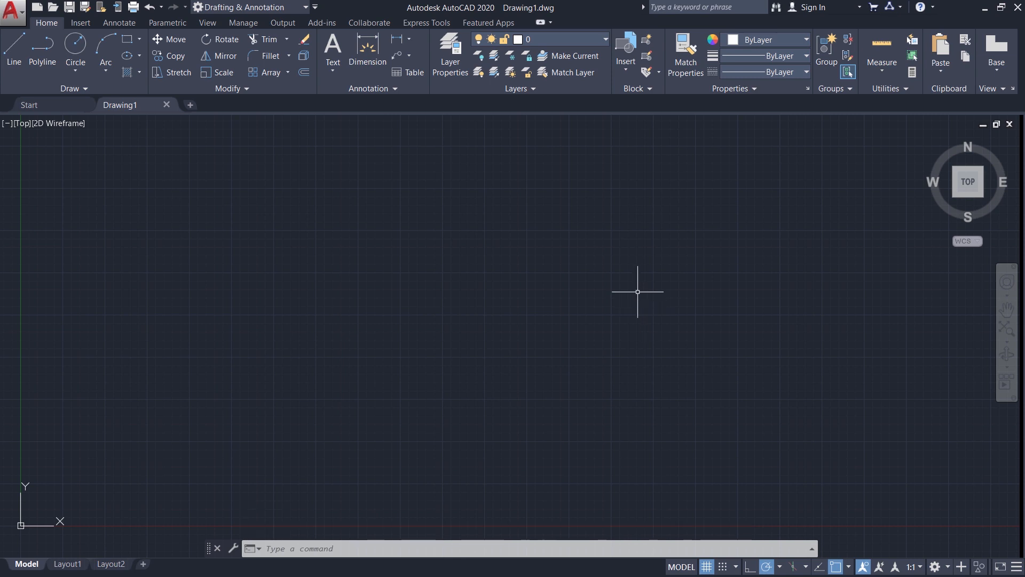